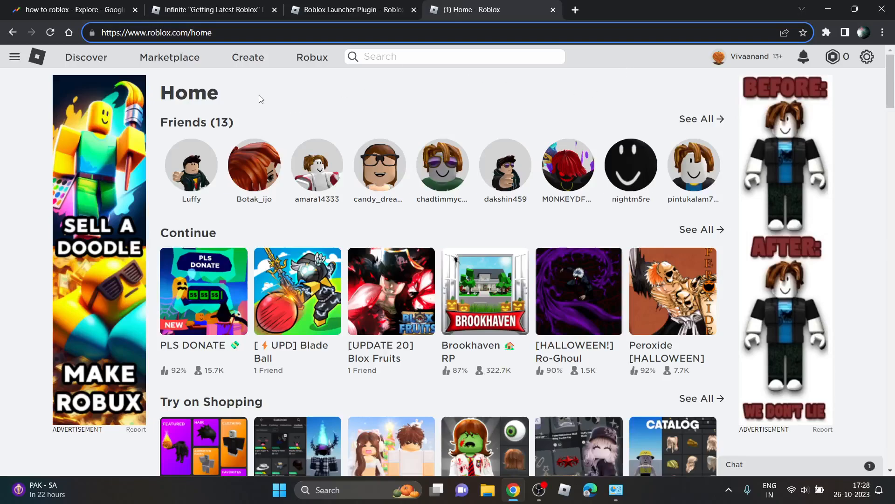
mouse_move(282, 95)
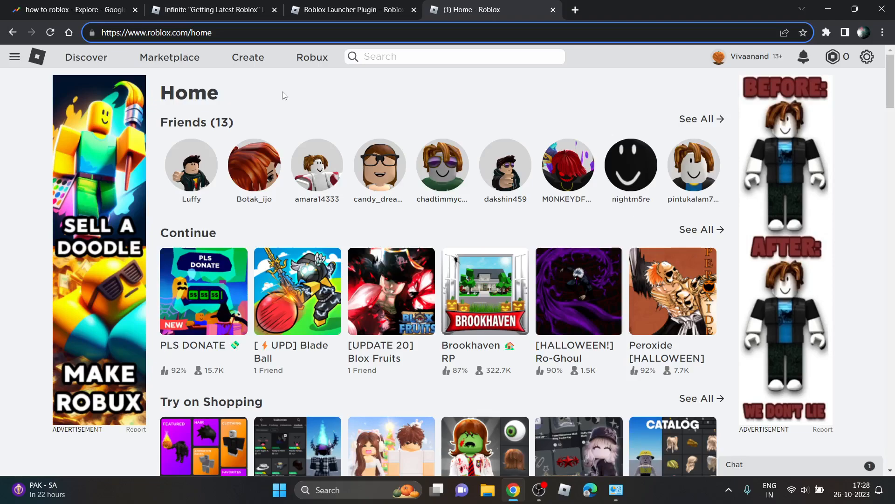
mouse_move(240, 105)
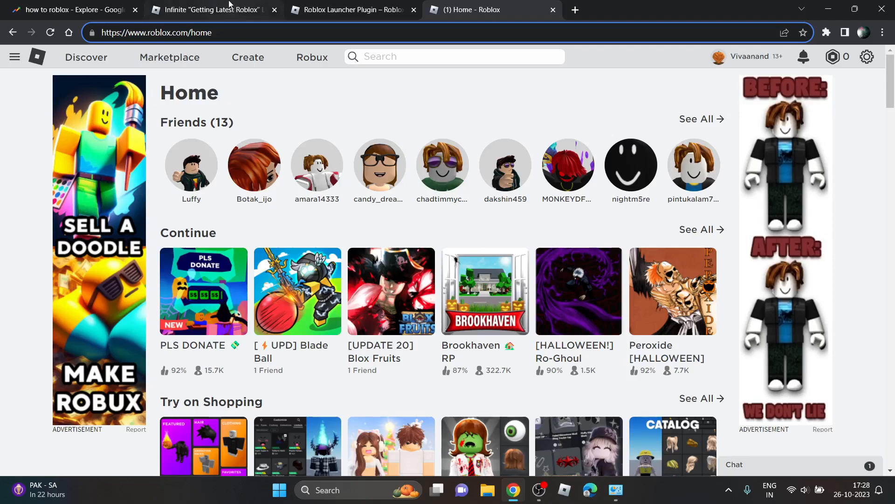
View the Infinite "Getting Latest Roblox" Loop article's advice to uninstall and reinstall Roblox
left_click(212, 9)
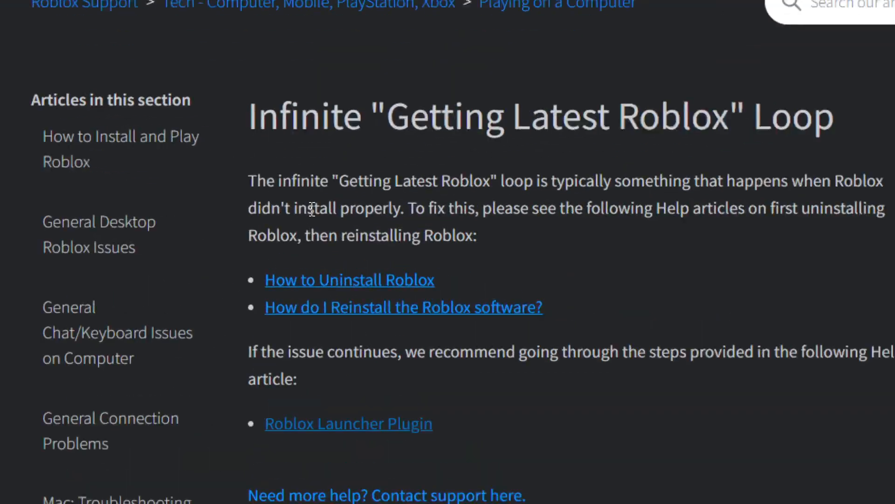
double_click(298, 182)
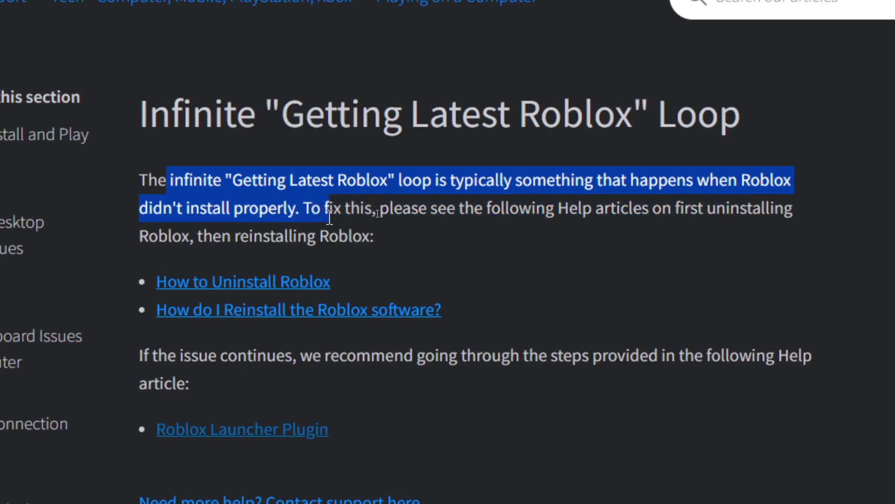
left_click(393, 207)
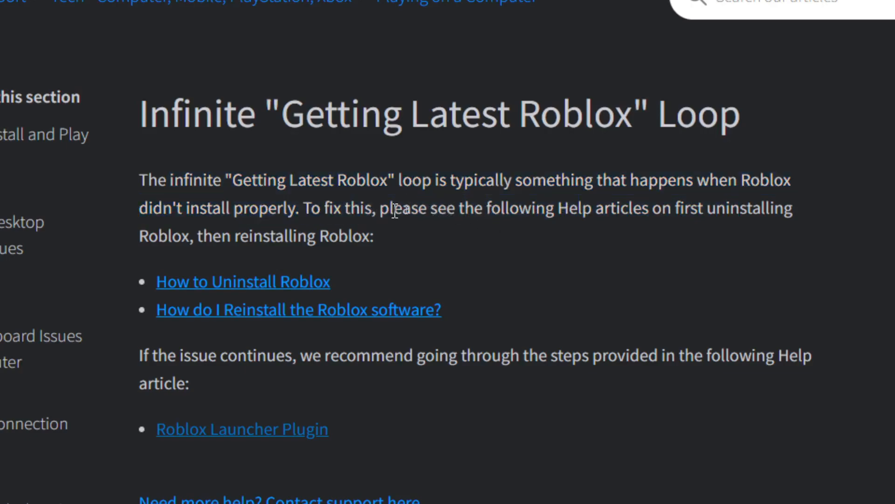
mouse_move(595, 240)
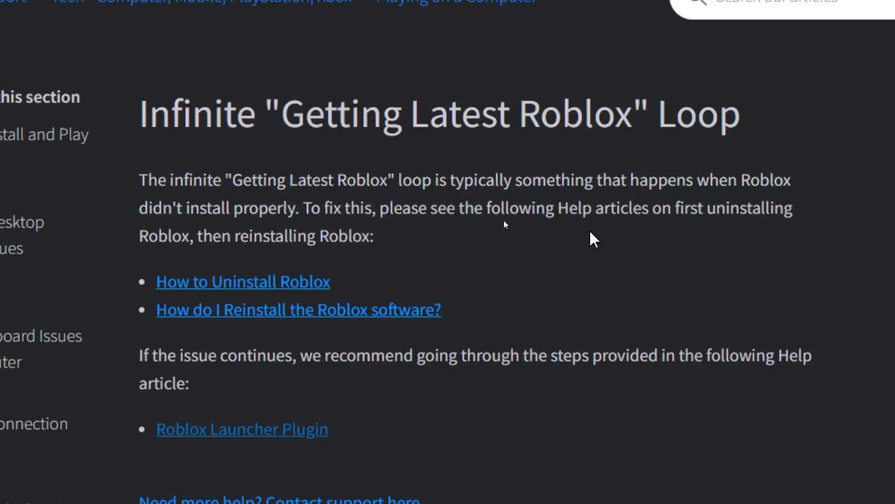
mouse_move(603, 212)
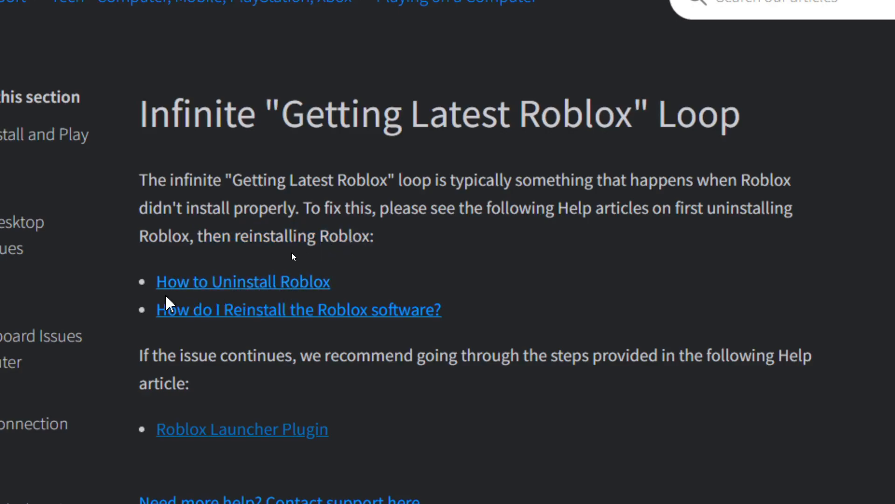
mouse_move(399, 331)
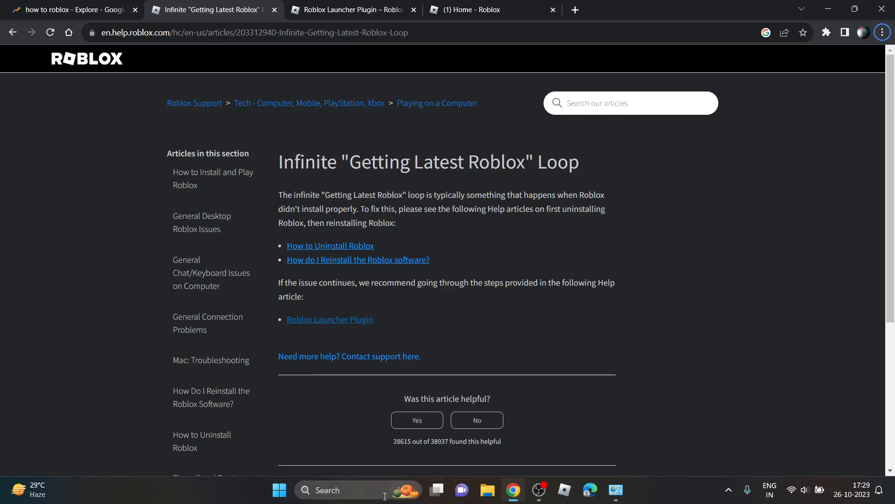
Search 'contr' for Control Panel and uninstall Roblox Player from the installed programs list
type("contr")
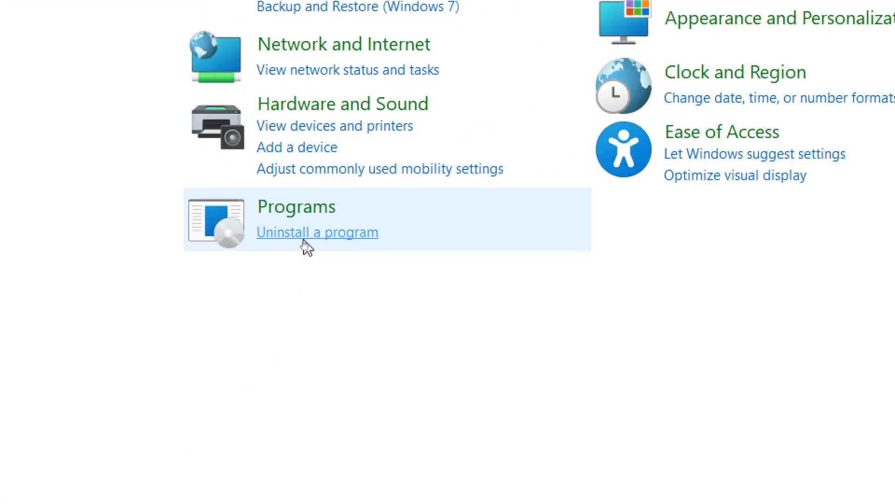
left_click(317, 232)
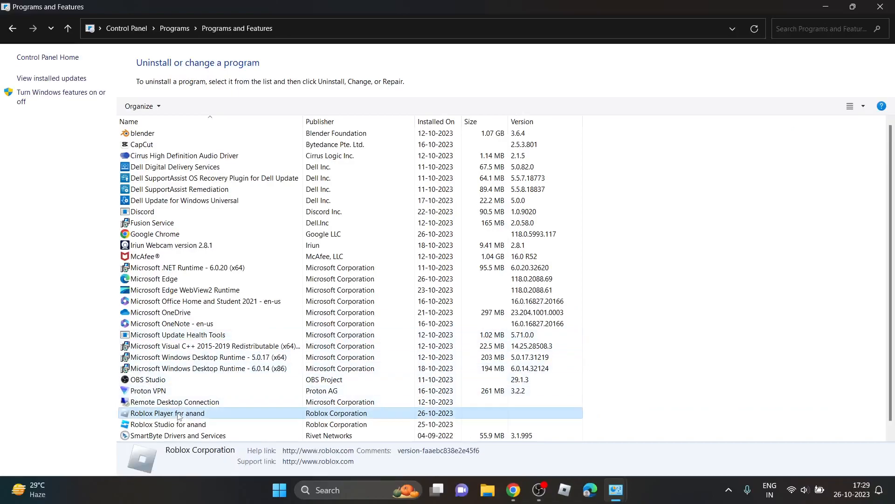
left_click(167, 413)
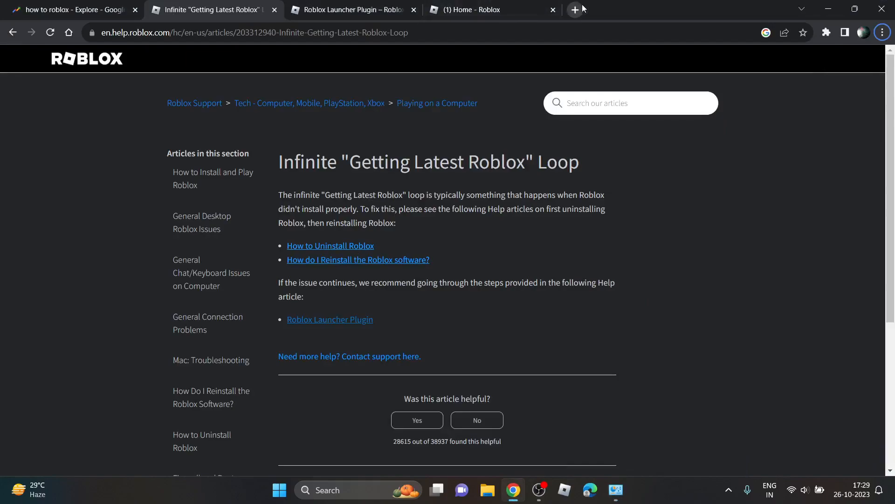
mouse_move(576, 9)
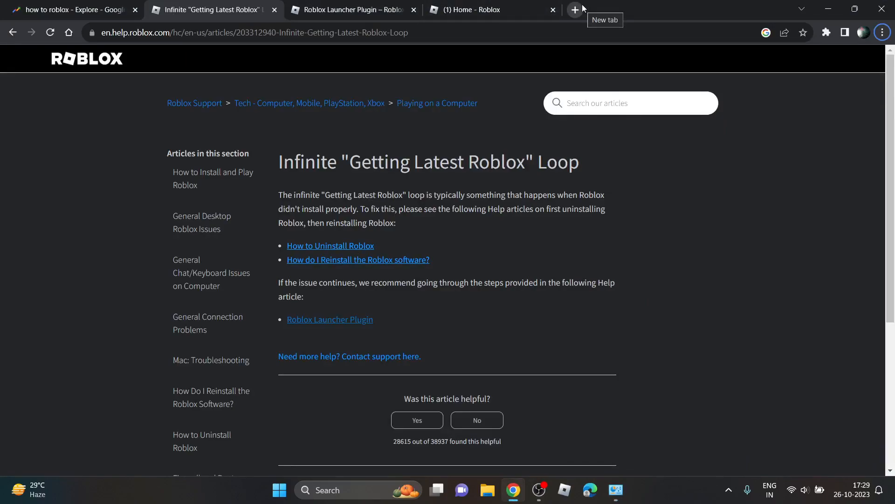
Return to the Roblox Home page and open the [UPD] Blade Ball experience under Continue
left_click(492, 9)
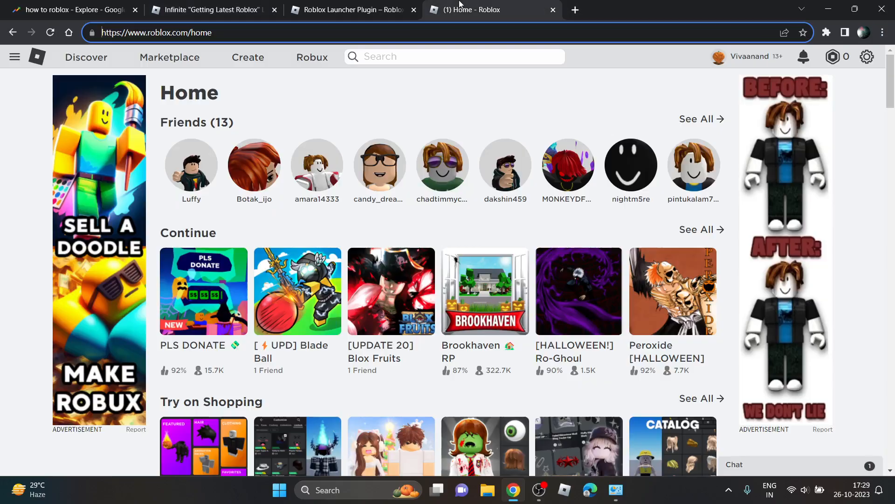
mouse_move(295, 313)
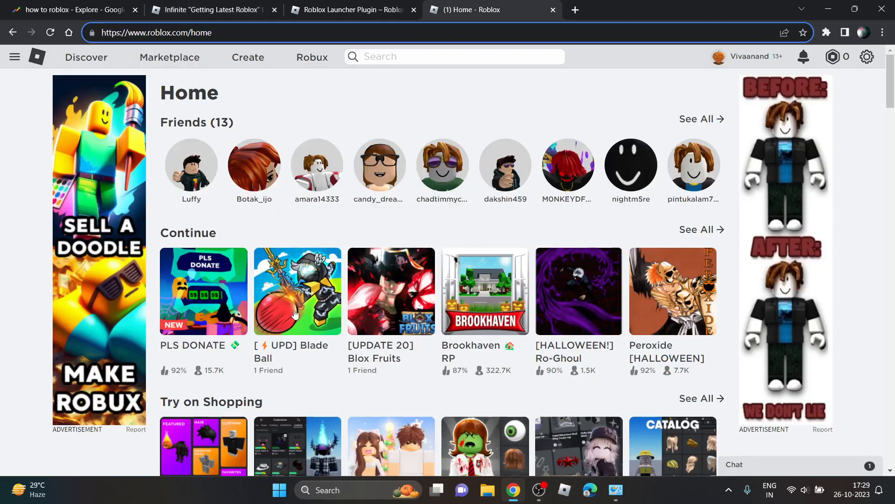
left_click(296, 291)
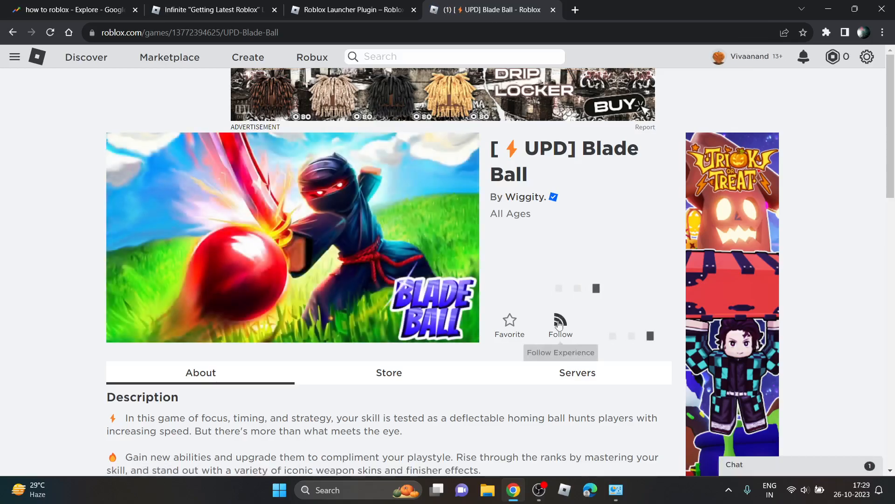
Attempt to play Blade Ball, cancel the game-client prompt, and choose Download and Install Roblox
left_click(577, 288)
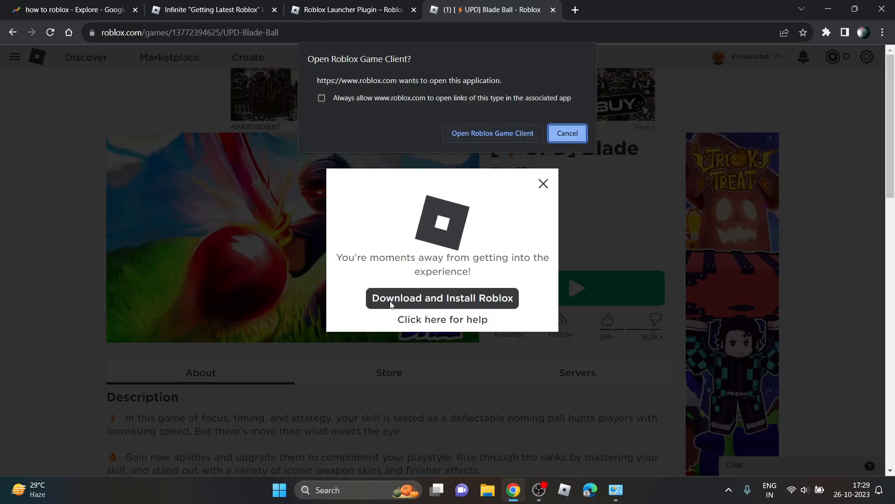
mouse_move(501, 301)
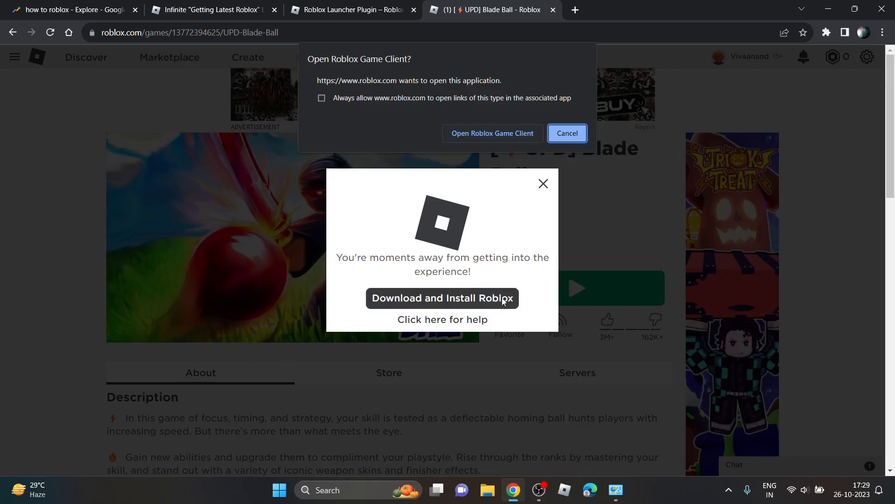
mouse_move(543, 172)
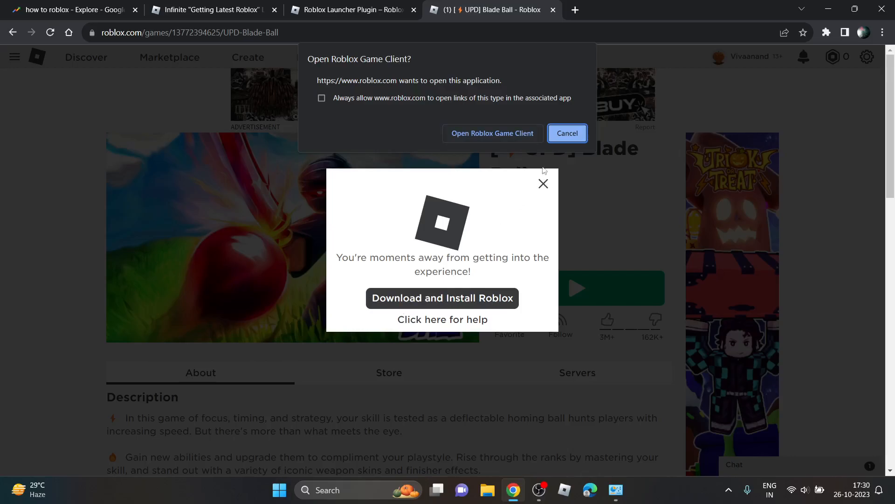
left_click(567, 133)
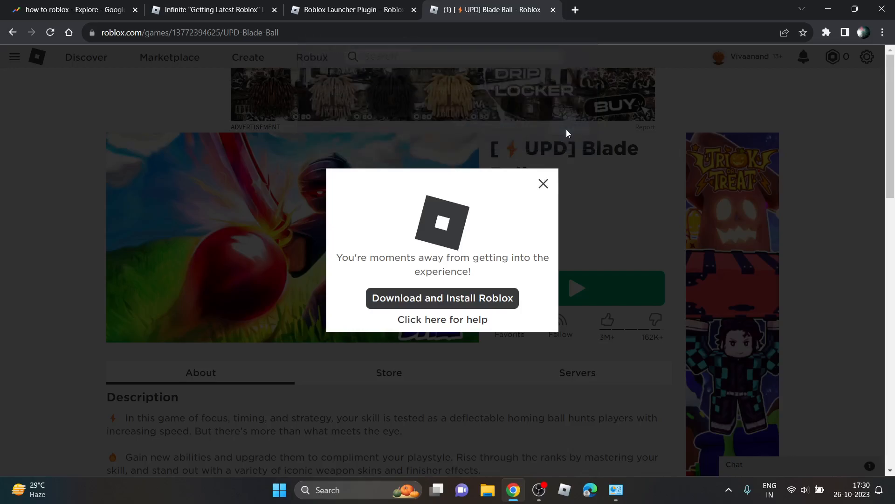
left_click(543, 184)
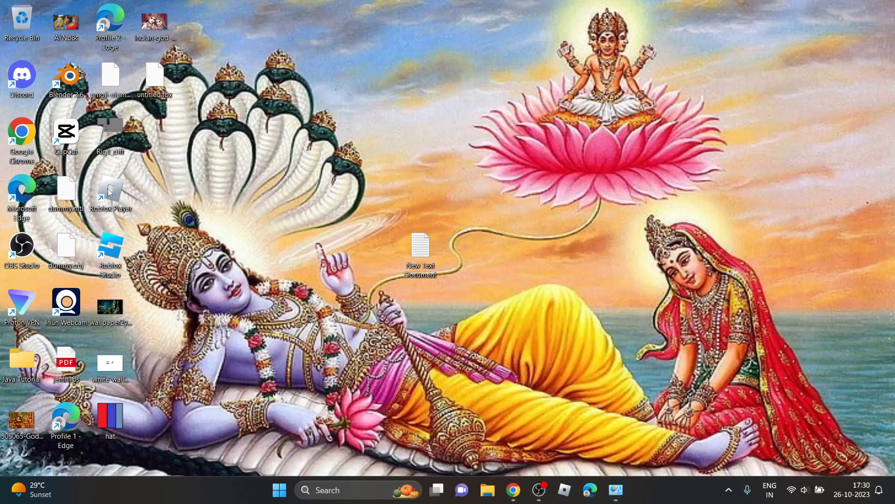
mouse_move(110, 192)
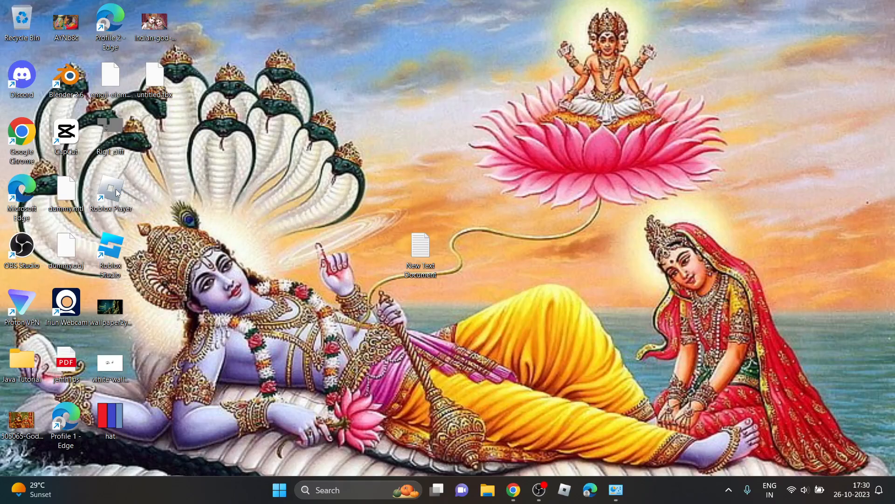
Launch Roblox Player from its desktop shortcut and maximize it to the Home screen
double_click(110, 194)
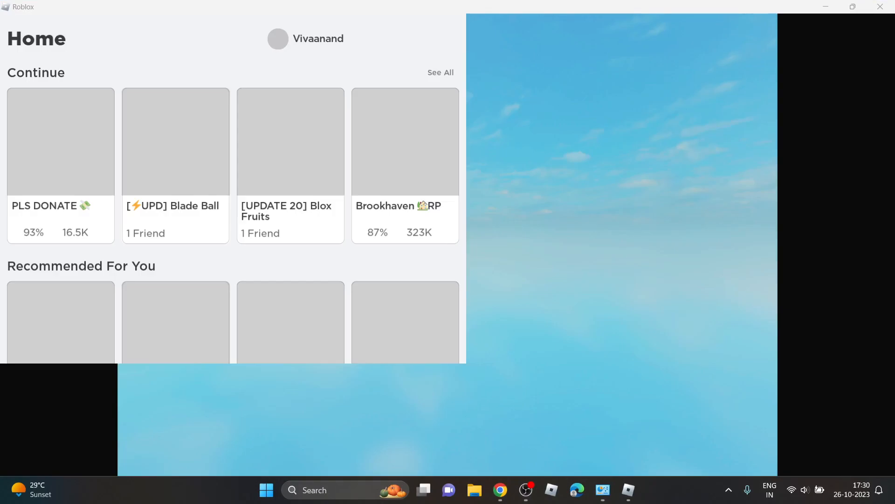
left_click(852, 6)
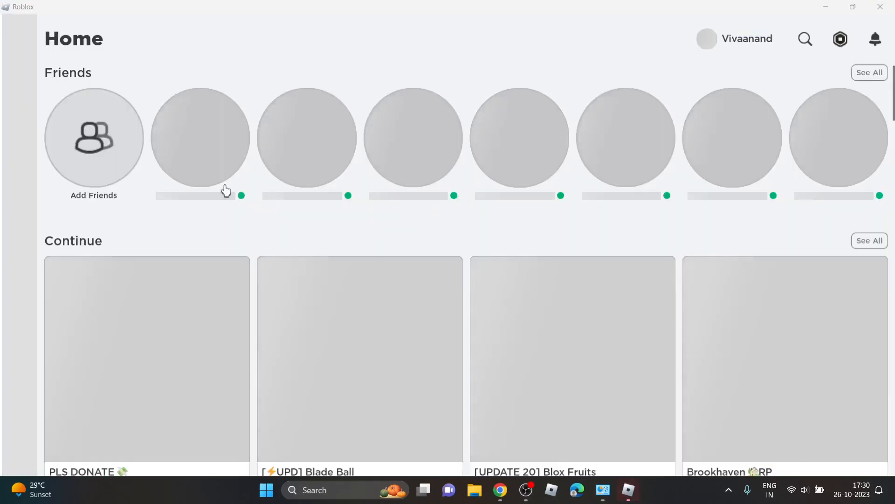